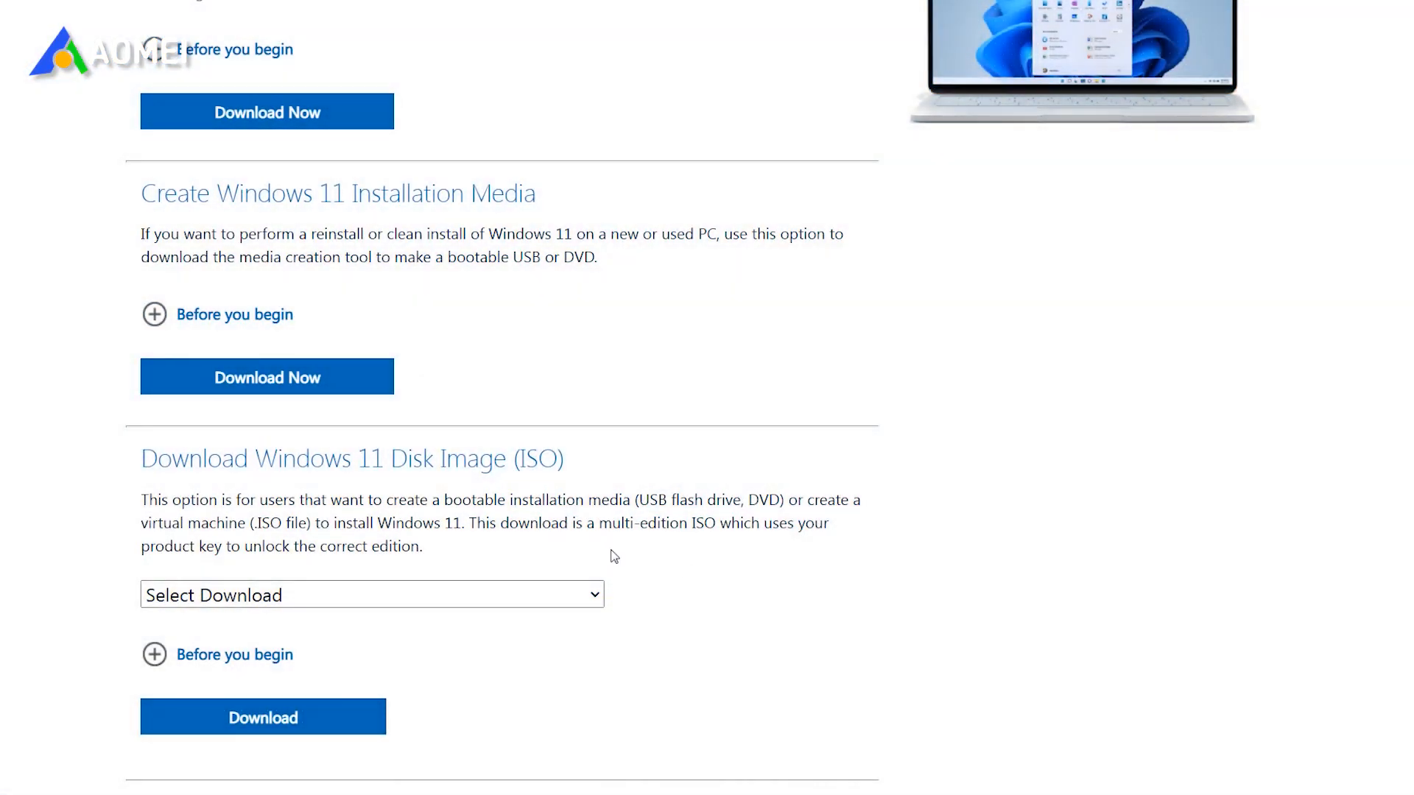
- Start Create Bootable Media from the Tools collection in AOMEI Backupper
{"action": "left_click", "coordinate": [371, 593]}
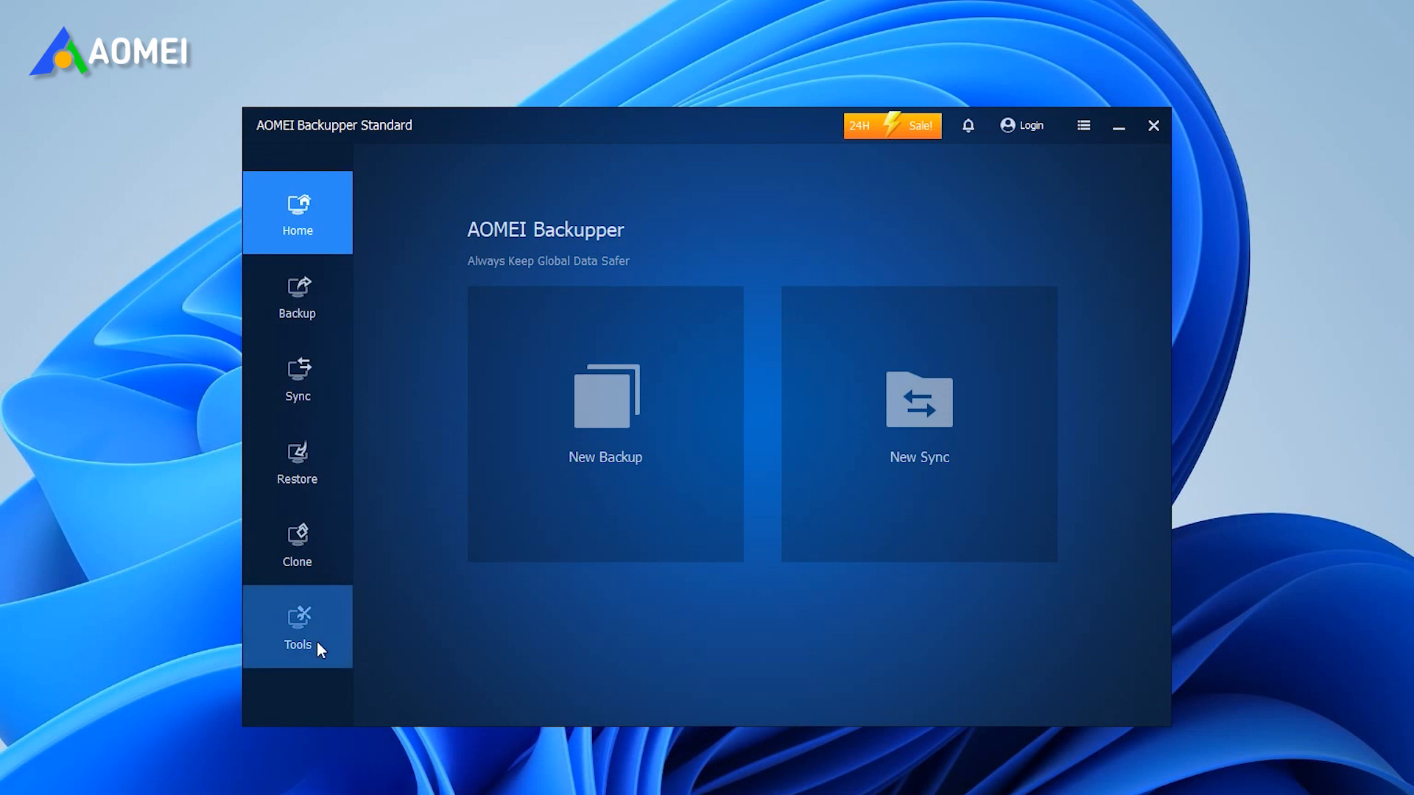
{"action": "left_click", "coordinate": [296, 627]}
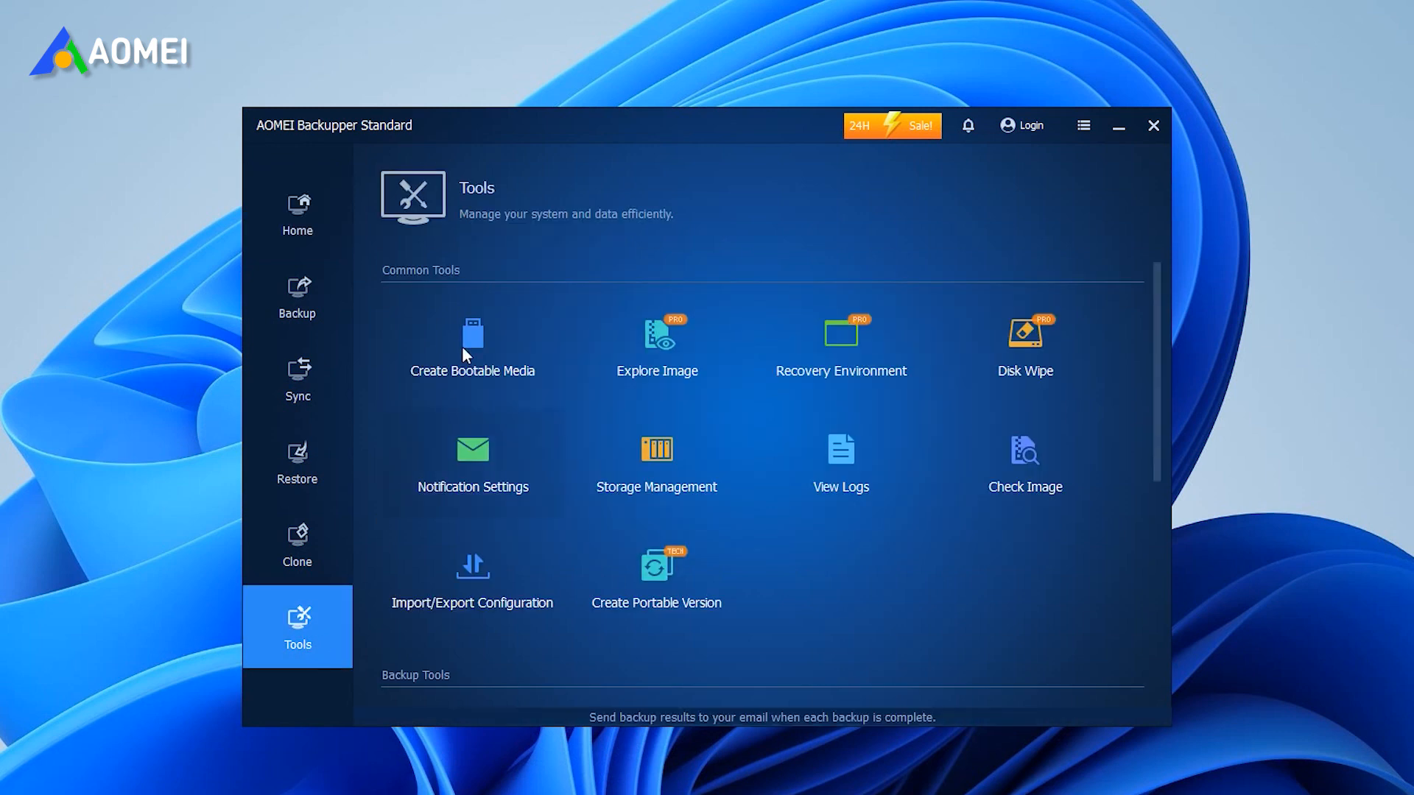
{"action": "left_click", "coordinate": [471, 345]}
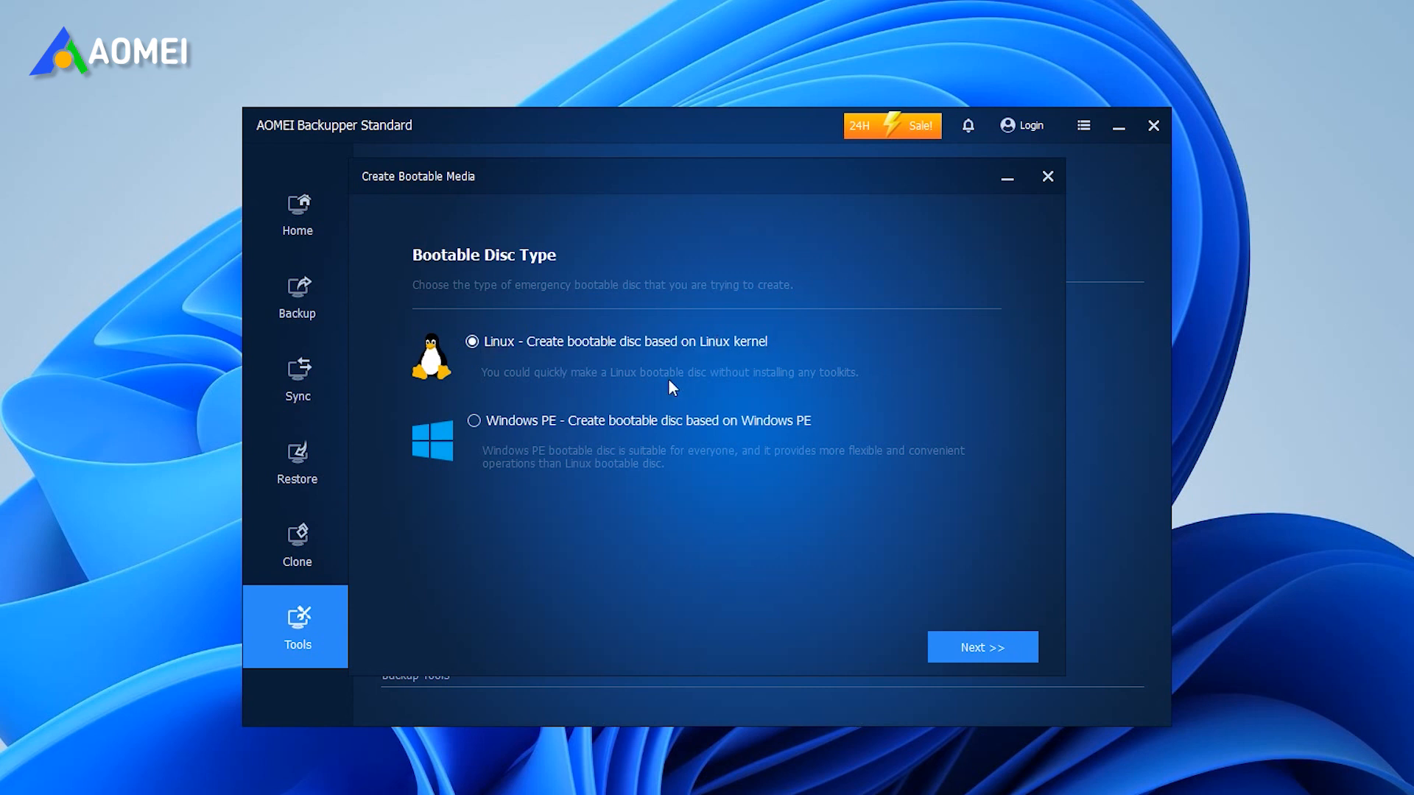
{"action": "mouse_move", "coordinate": [671, 427]}
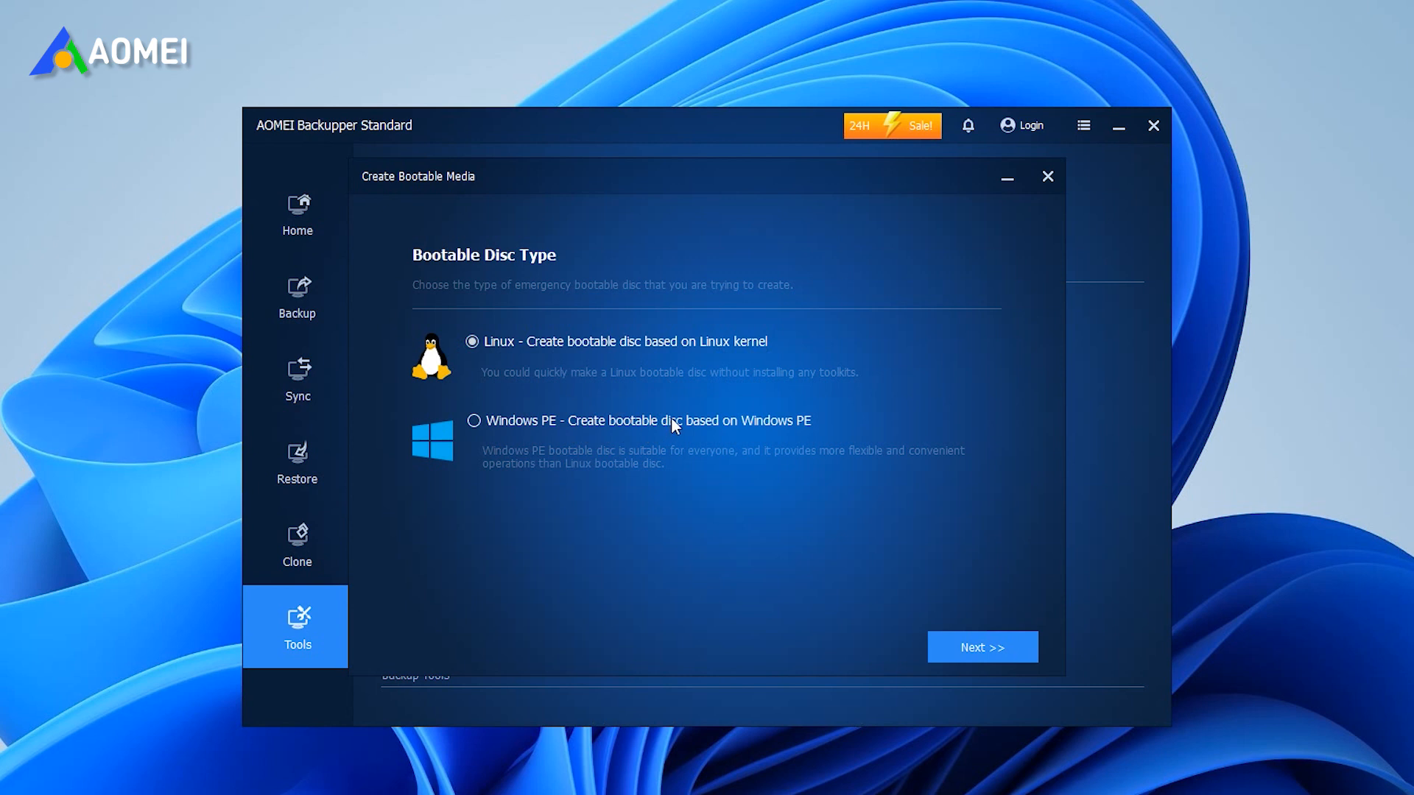
- Choose a Windows PE disc on the USB Boot Device and agree to format the flash drive
{"action": "left_click", "coordinate": [473, 419]}
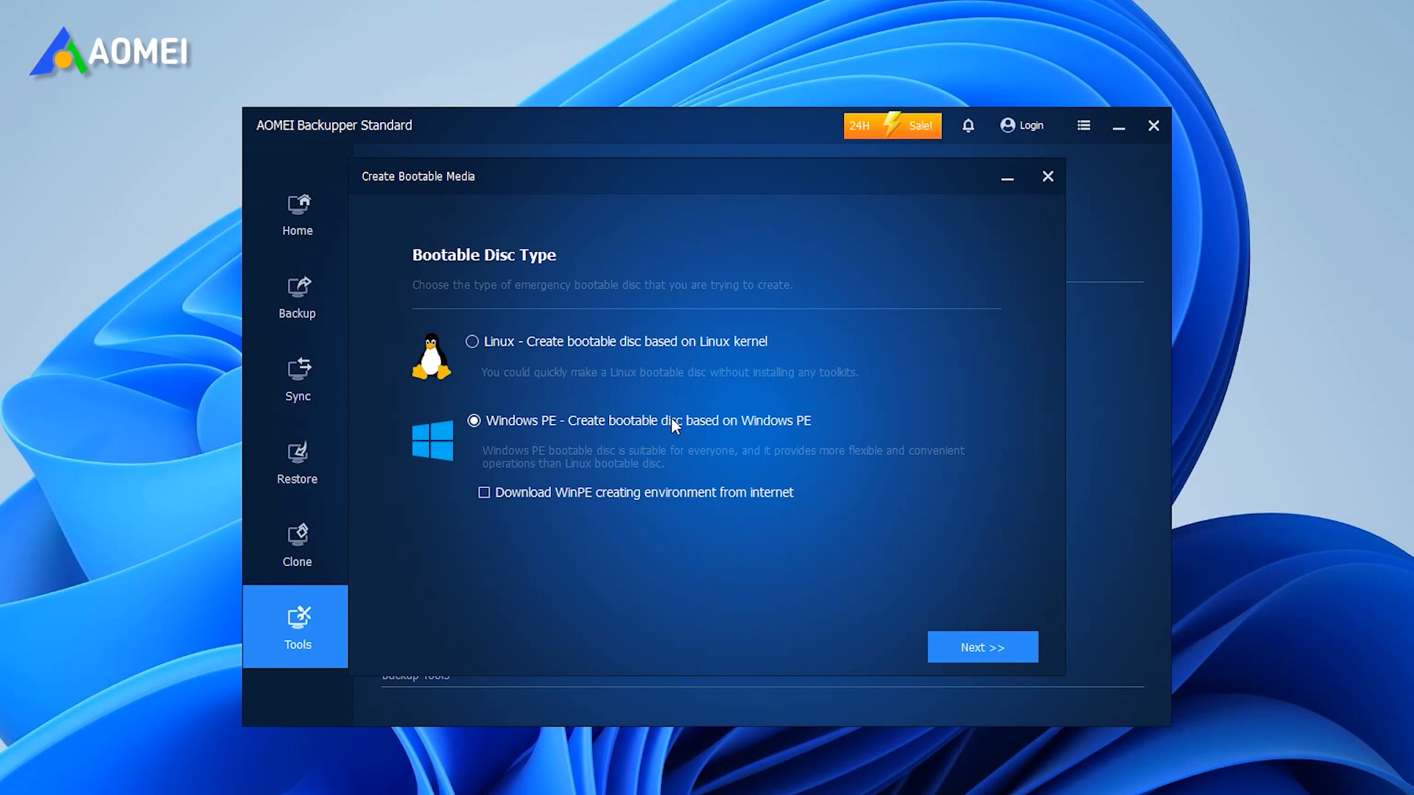
{"action": "left_click", "coordinate": [980, 646]}
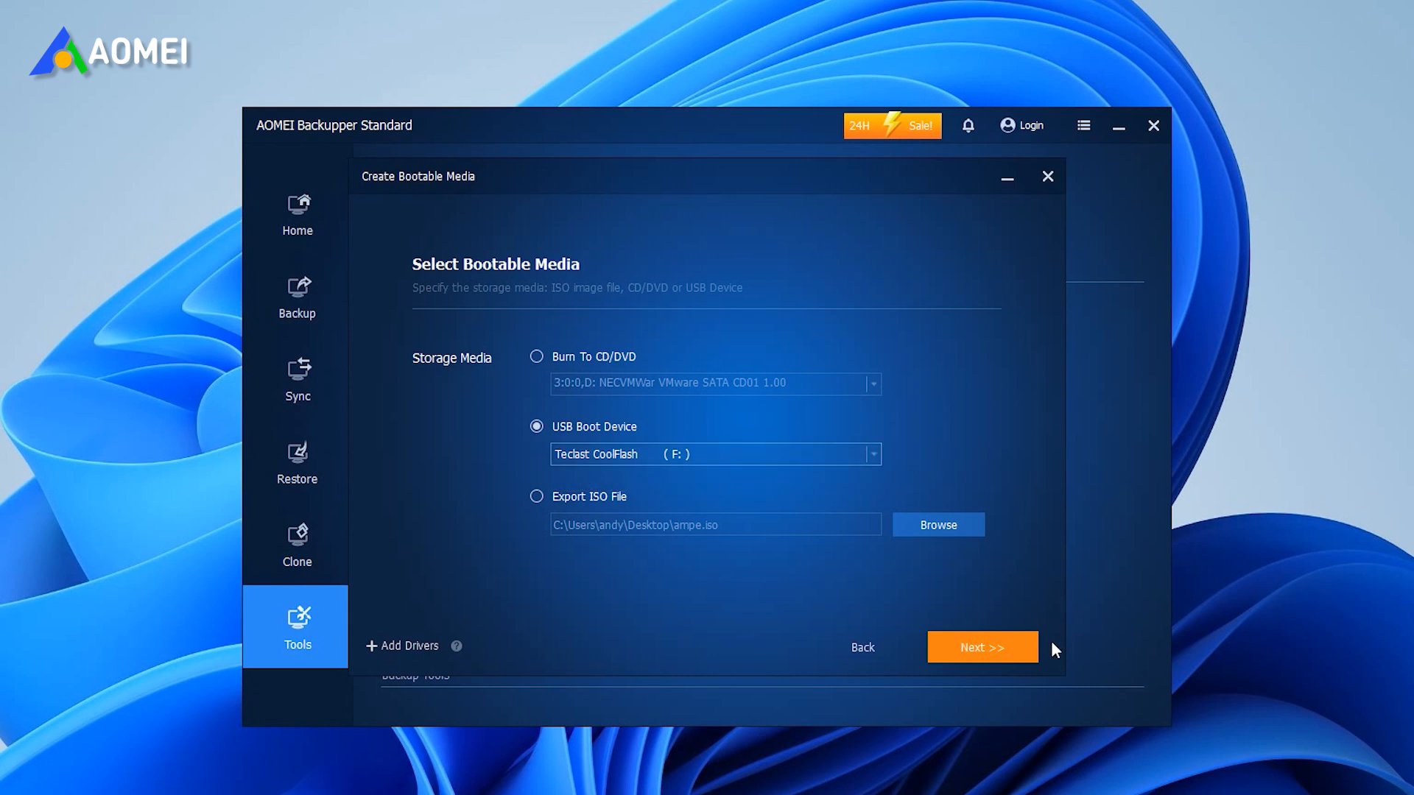
{"action": "left_click", "coordinate": [980, 648]}
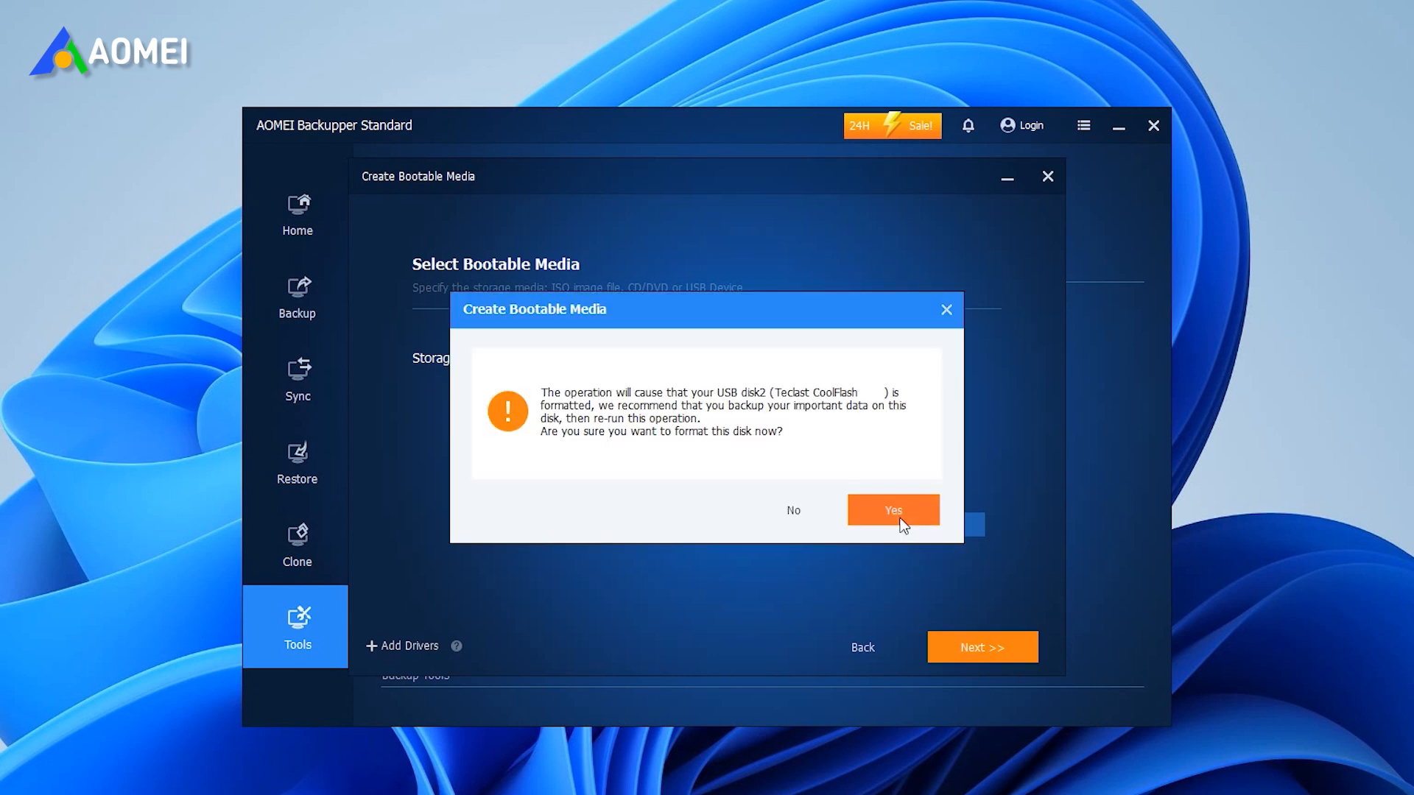
{"action": "left_click", "coordinate": [892, 511]}
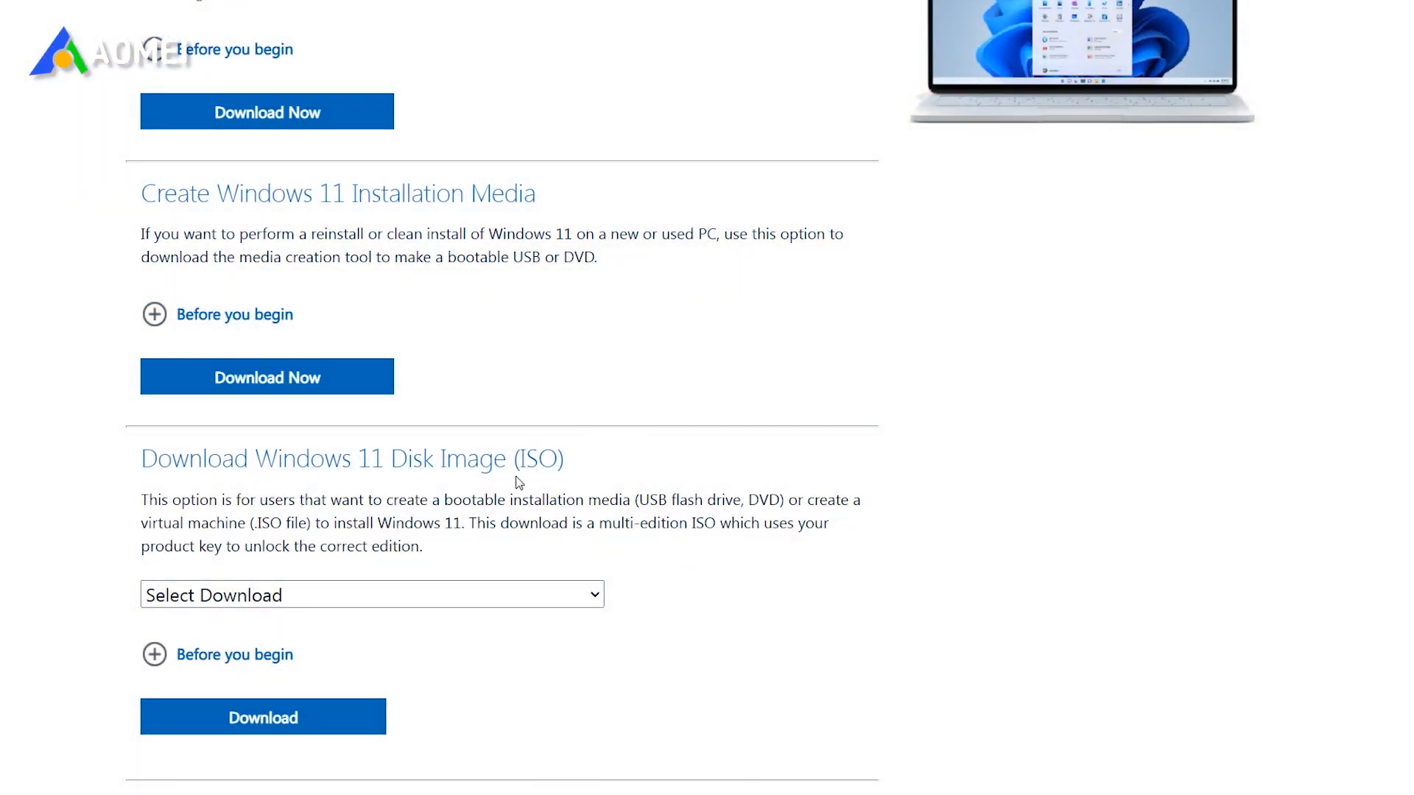
- Launch Rufus and select the Win11_EnglishInternational_x64 ISO image
{"action": "left_click", "coordinate": [371, 593]}
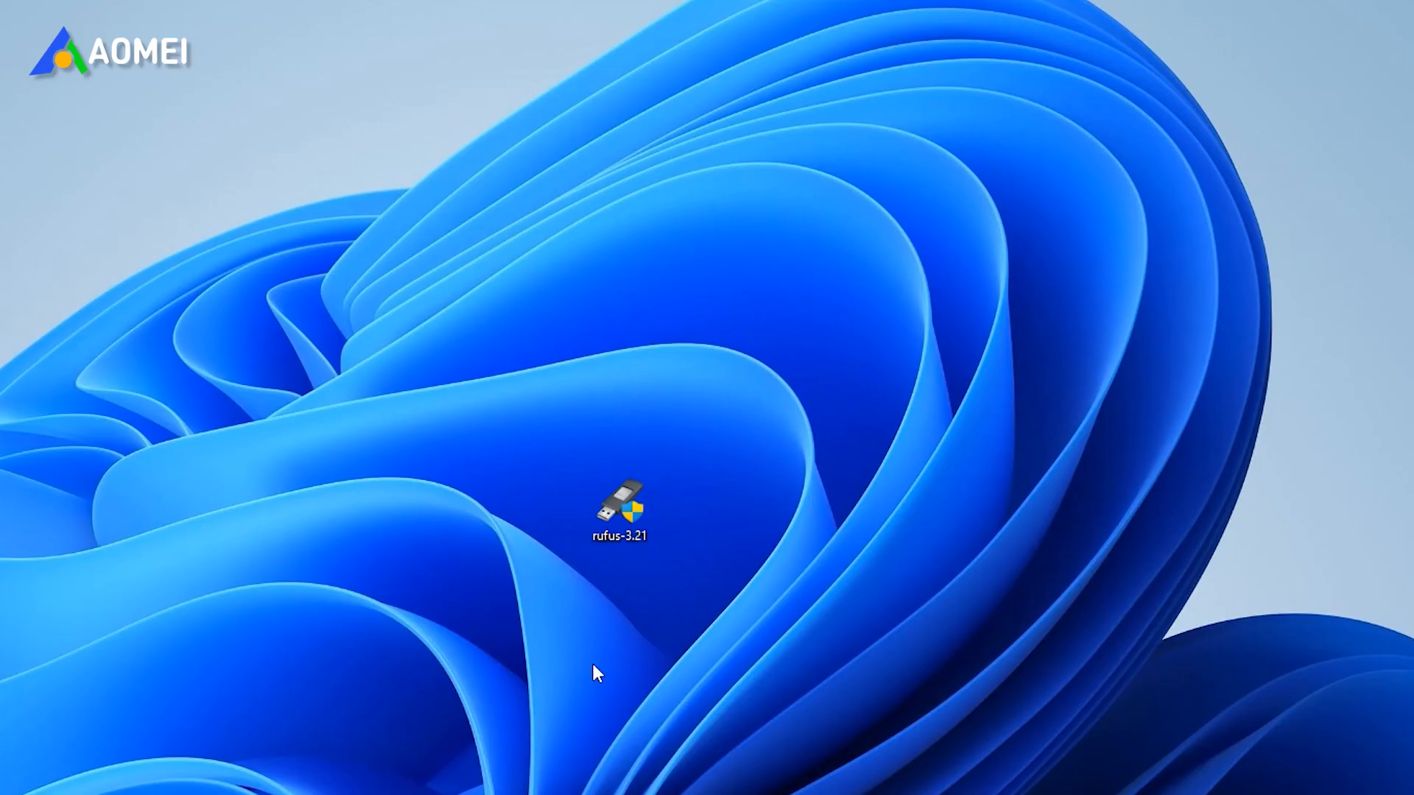
{"action": "double_click", "coordinate": [619, 503]}
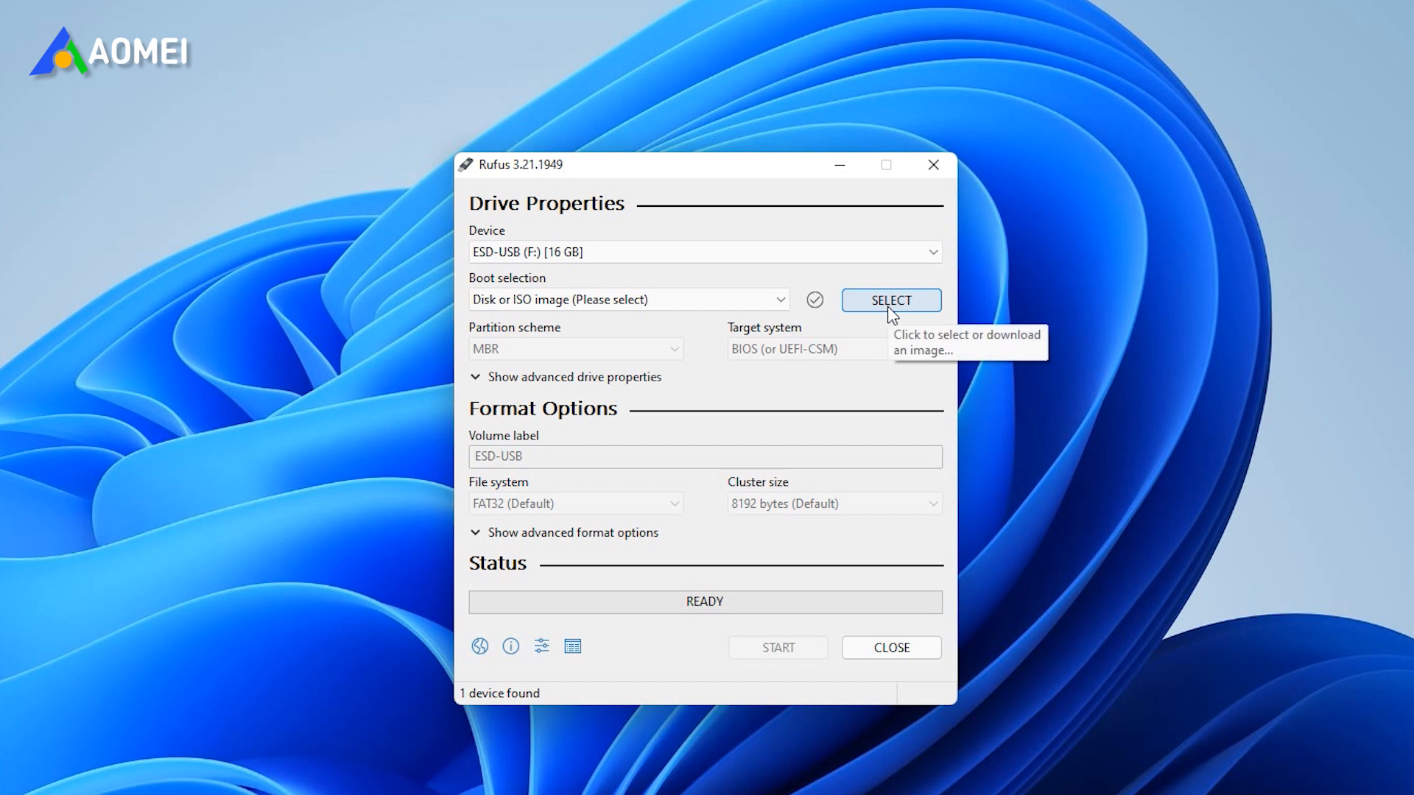
{"action": "left_click", "coordinate": [889, 301]}
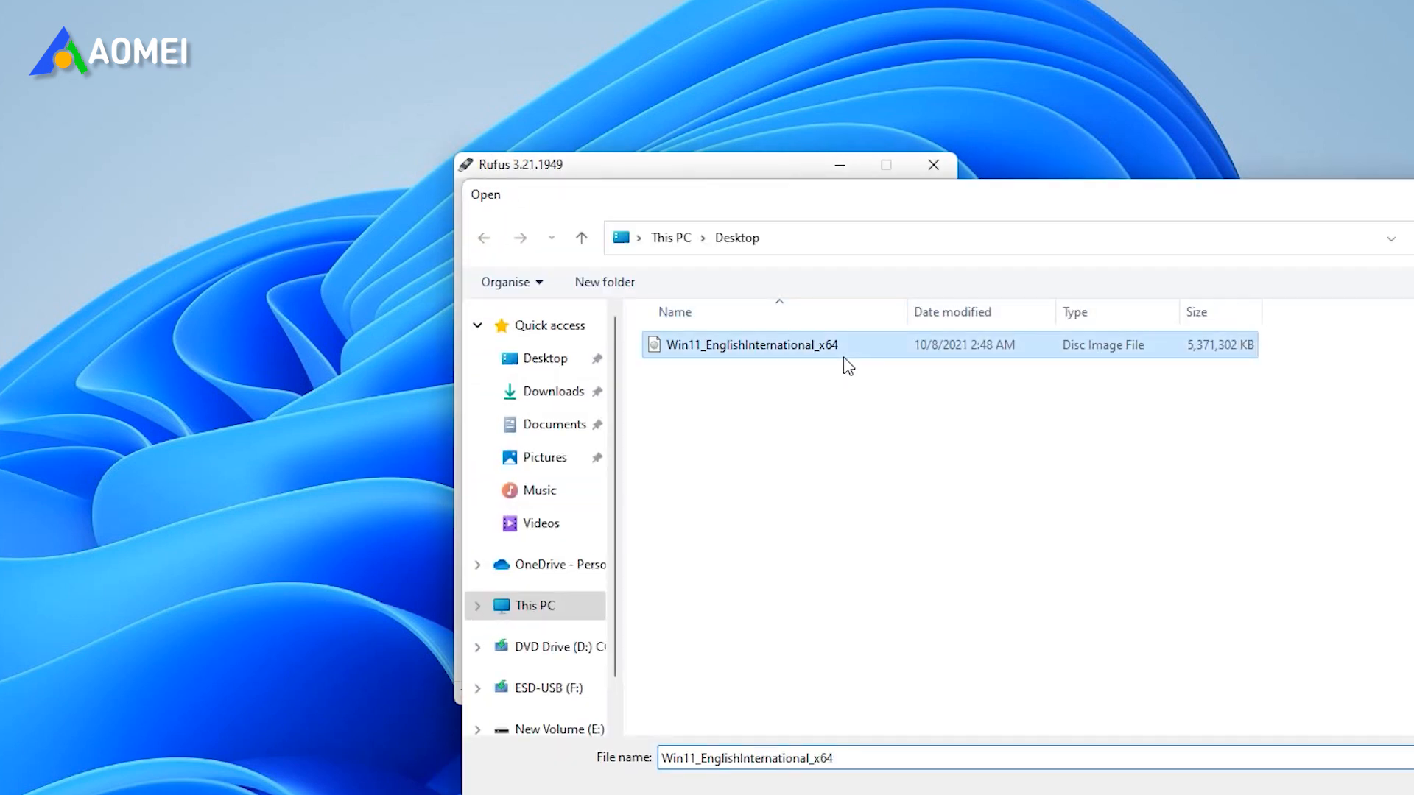
{"action": "double_click", "coordinate": [752, 345]}
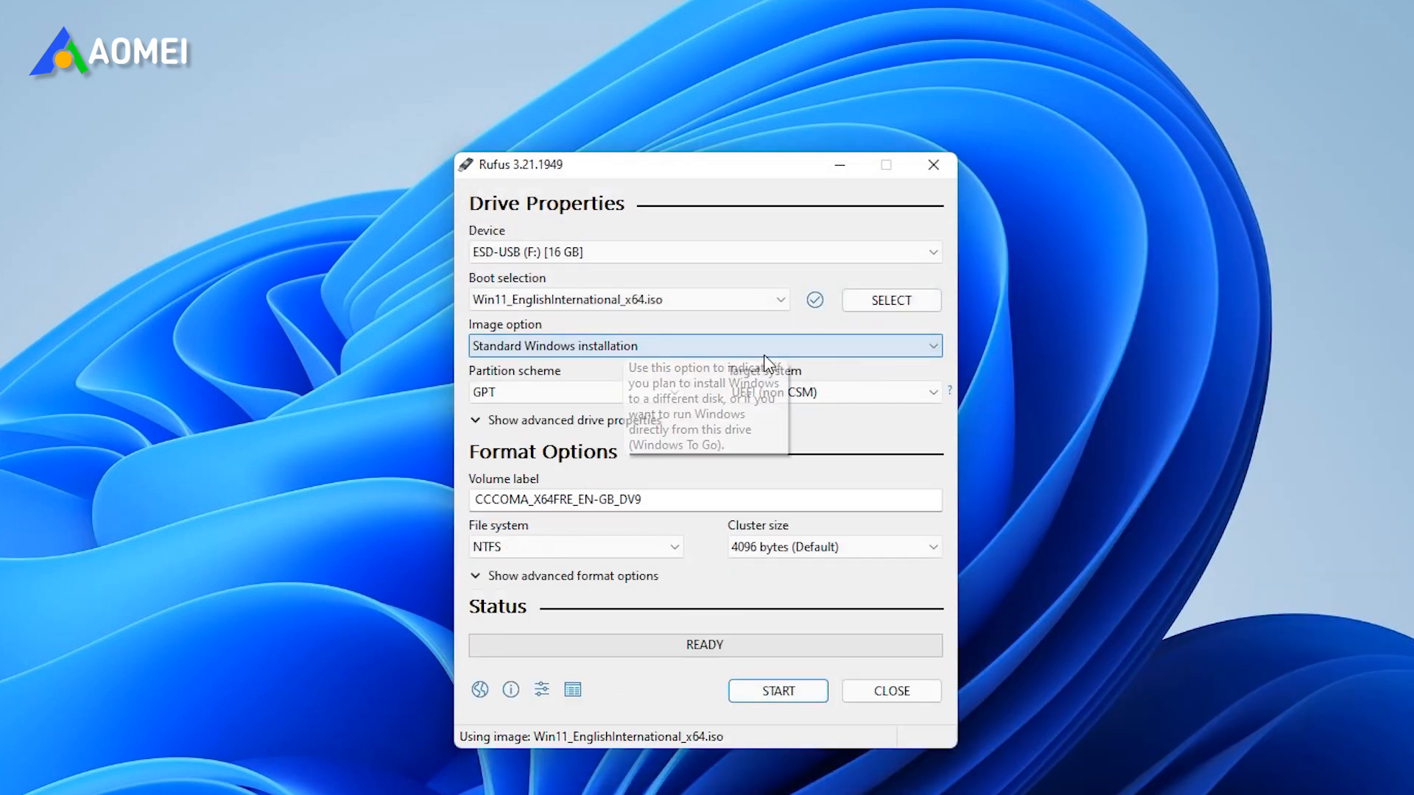
- Keep Standard Windows installation, start writing and confirm the ESD-USB drive will be wiped
{"action": "left_click", "coordinate": [704, 345]}
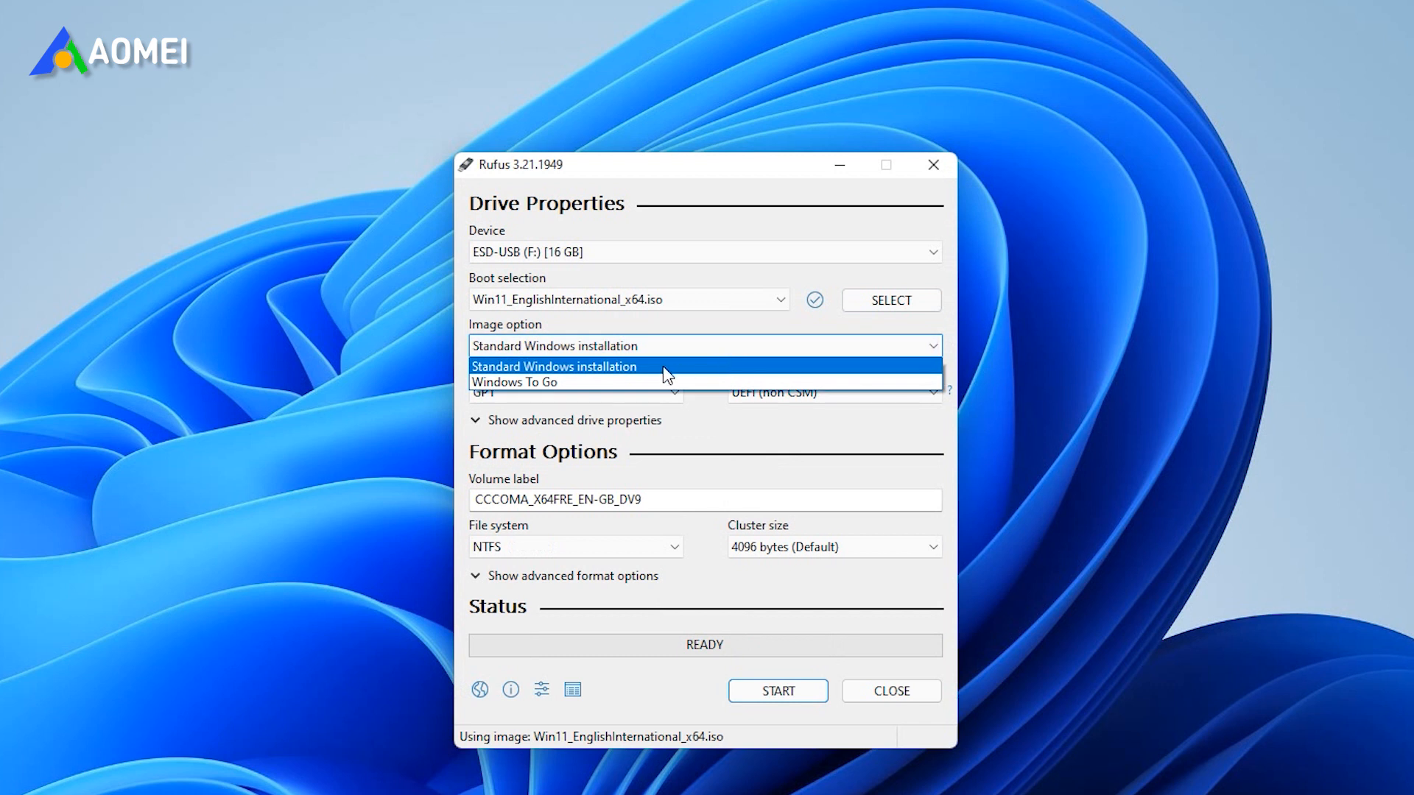
{"action": "left_click", "coordinate": [574, 391]}
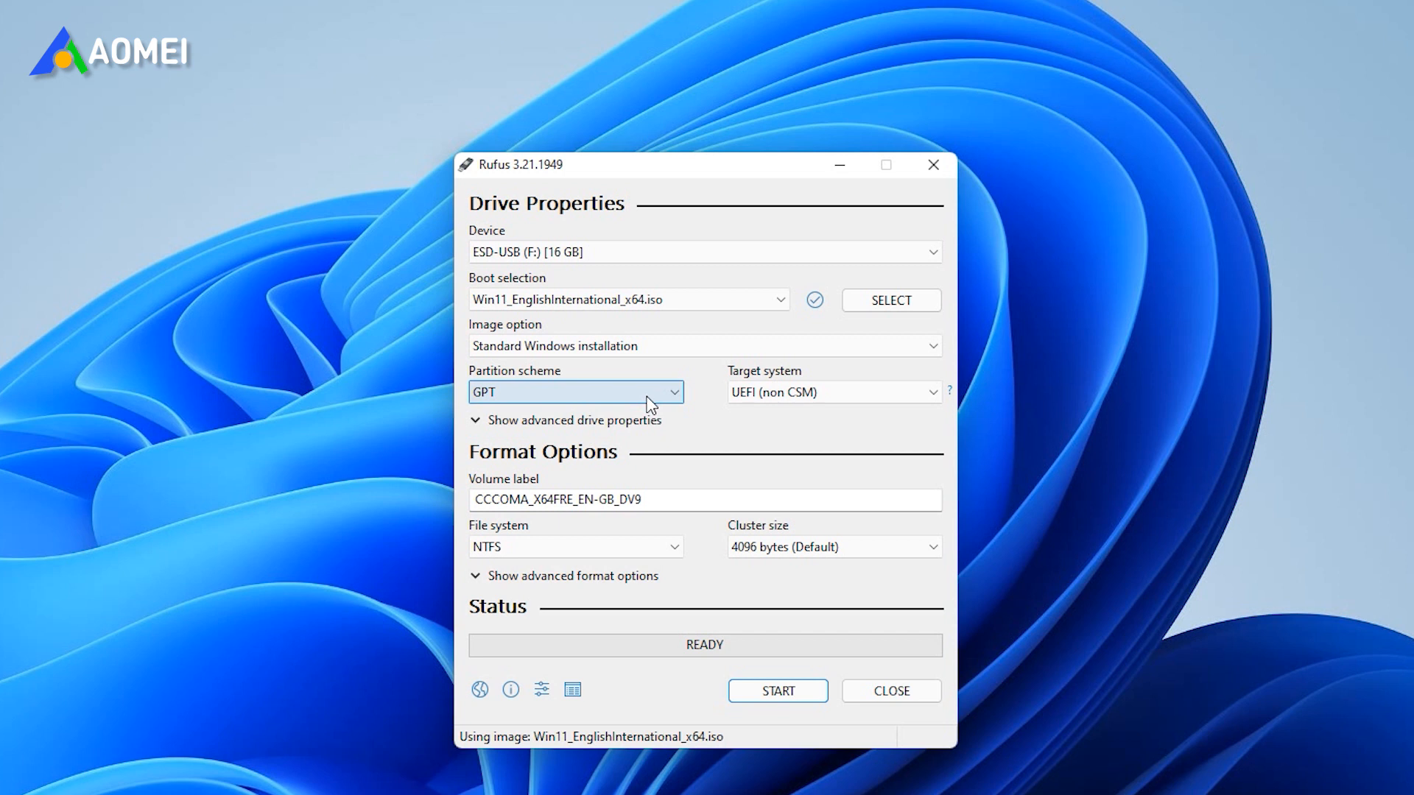
{"action": "mouse_move", "coordinate": [776, 691]}
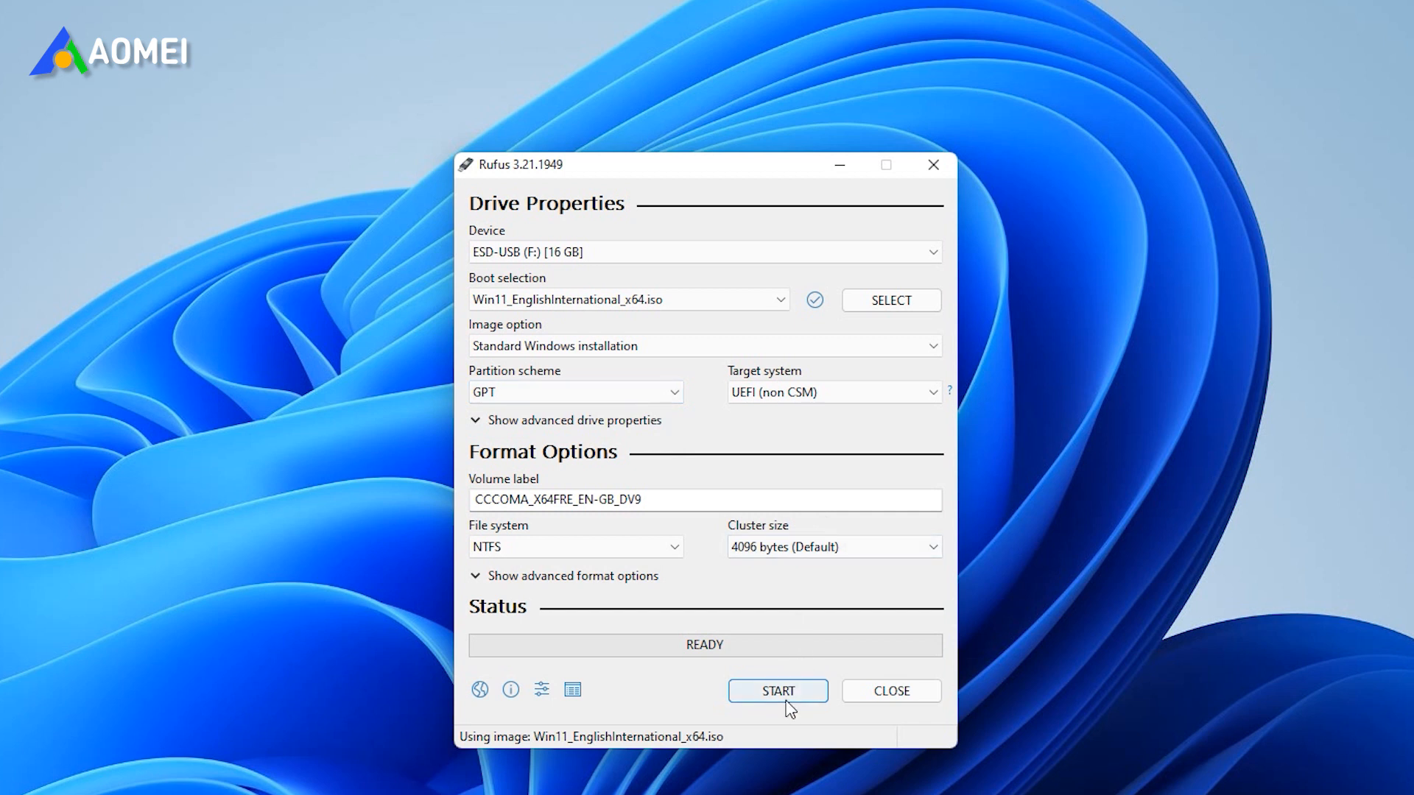
{"action": "left_click", "coordinate": [777, 691]}
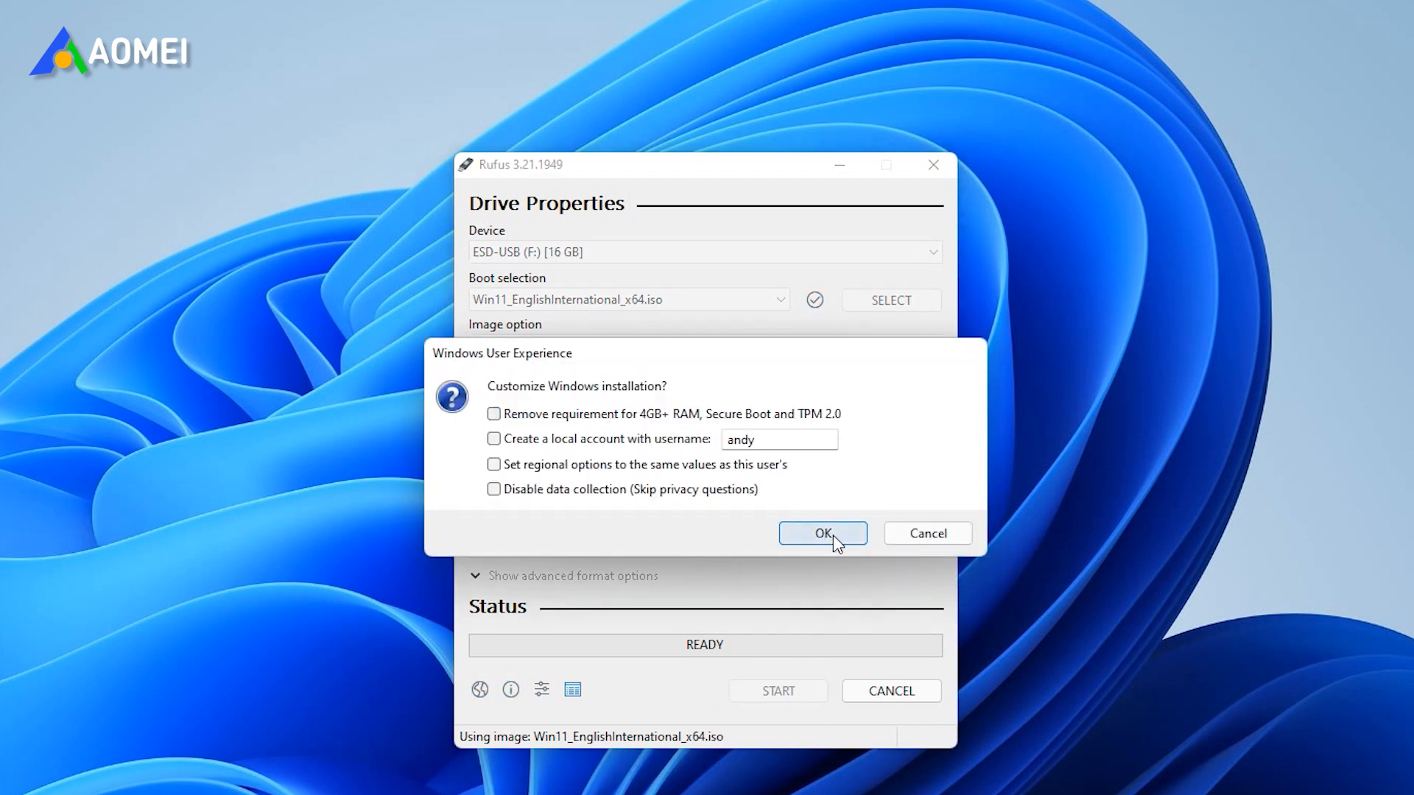
{"action": "left_click", "coordinate": [821, 533]}
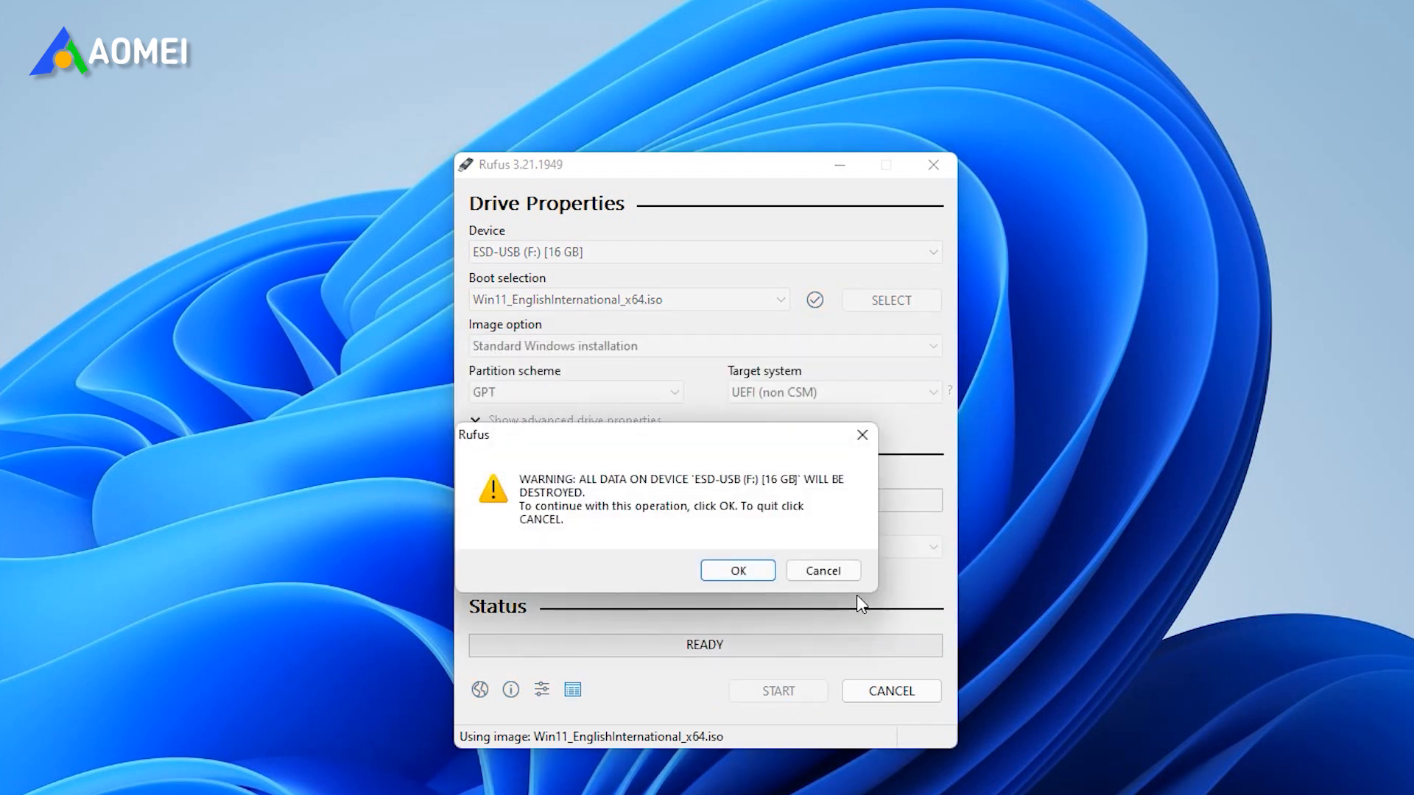
{"action": "left_click", "coordinate": [737, 570]}
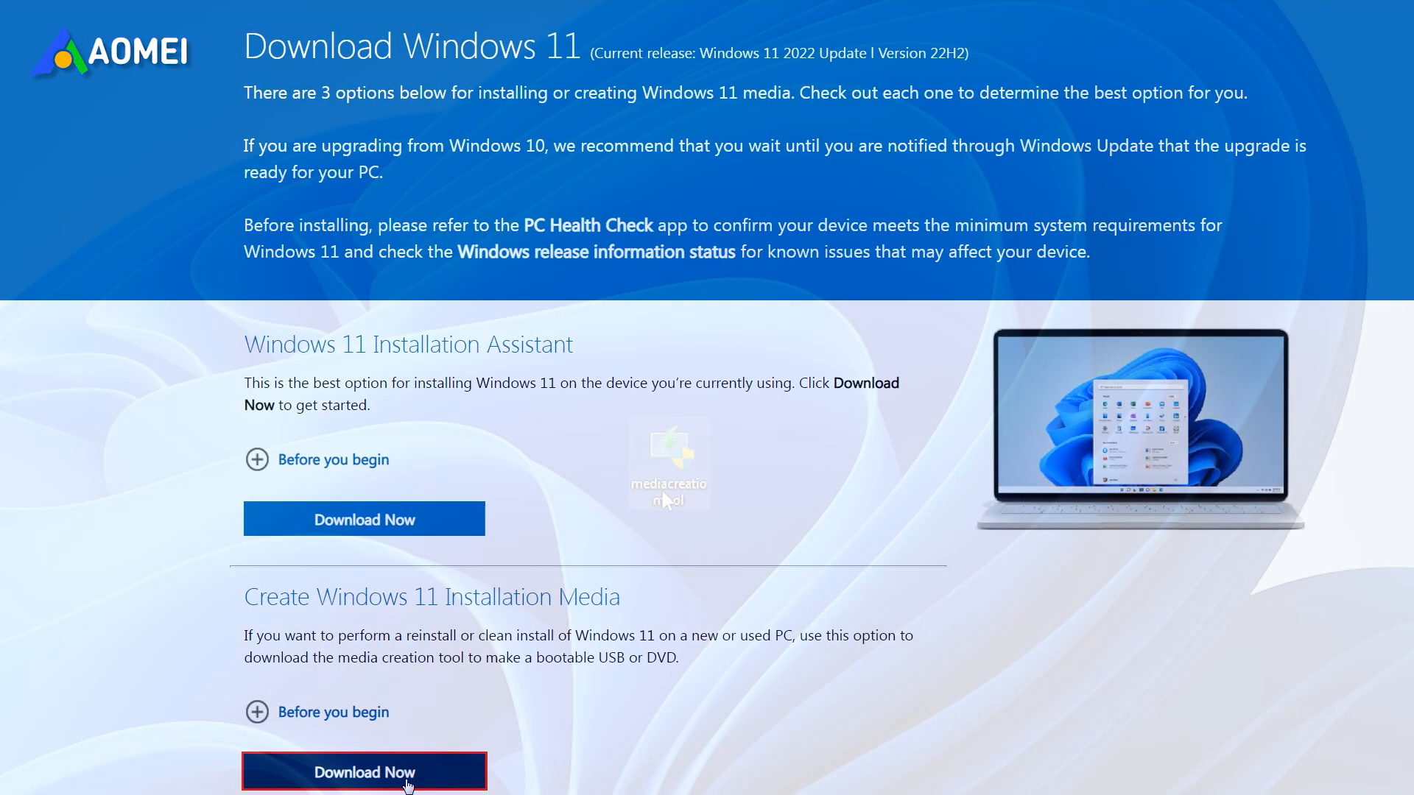
- Run the Media Creation Tool, accept the licence and keep the recommended language and edition
{"action": "left_click", "coordinate": [364, 771]}
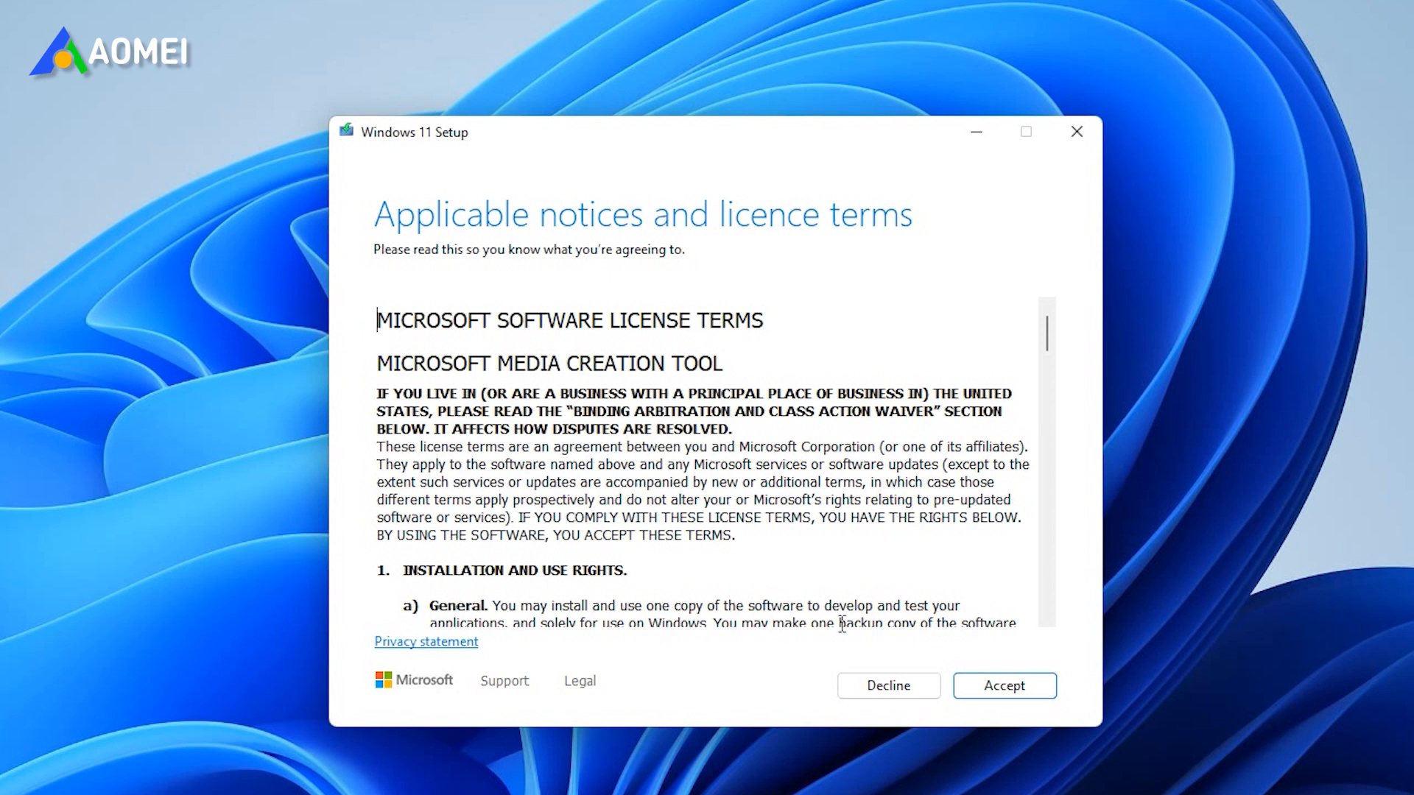
{"action": "left_click", "coordinate": [1003, 684]}
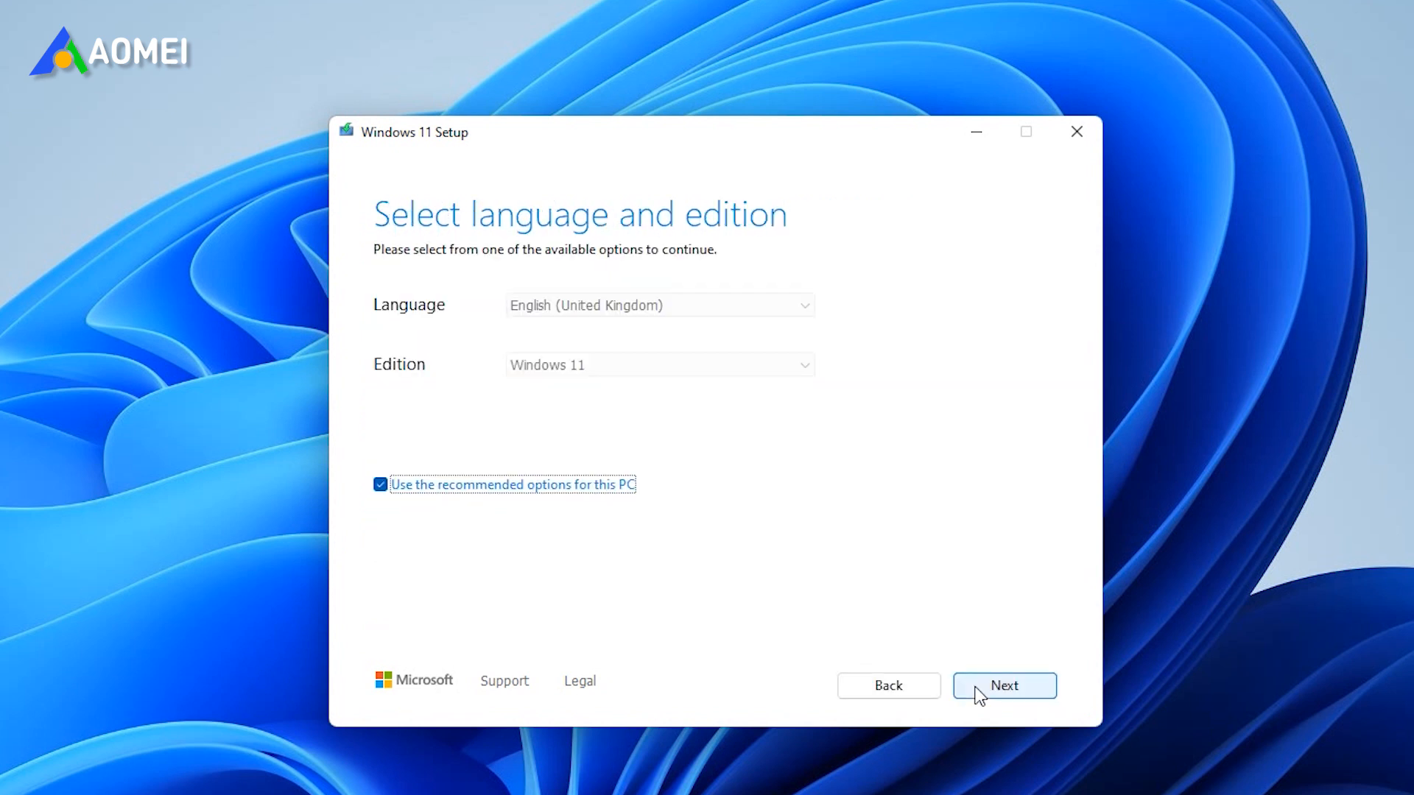
{"action": "left_click", "coordinate": [1002, 684]}
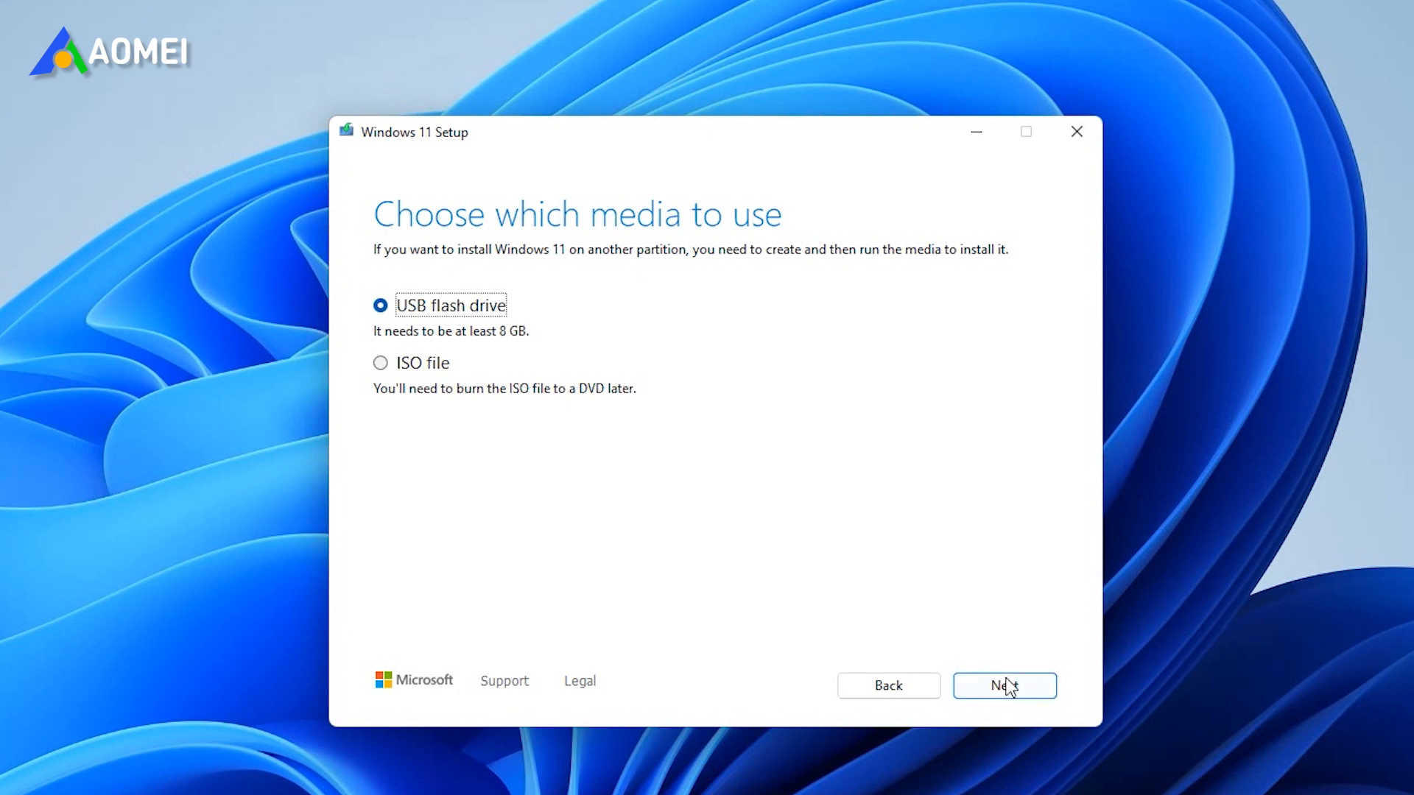
- Target a USB flash drive, select F: (ESD-USB) and let setup prepare the media
{"action": "left_click", "coordinate": [1003, 685]}
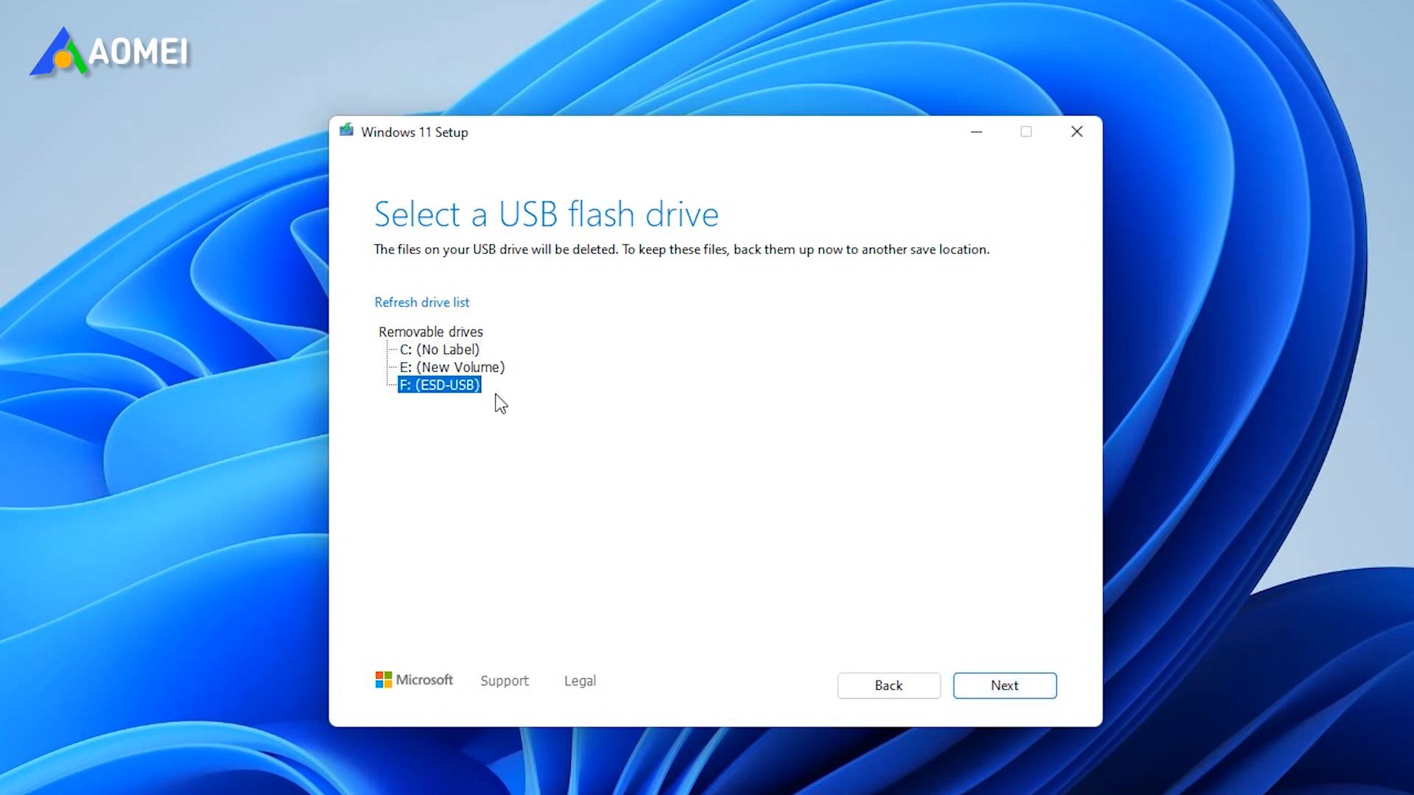
{"action": "left_click", "coordinate": [1003, 684]}
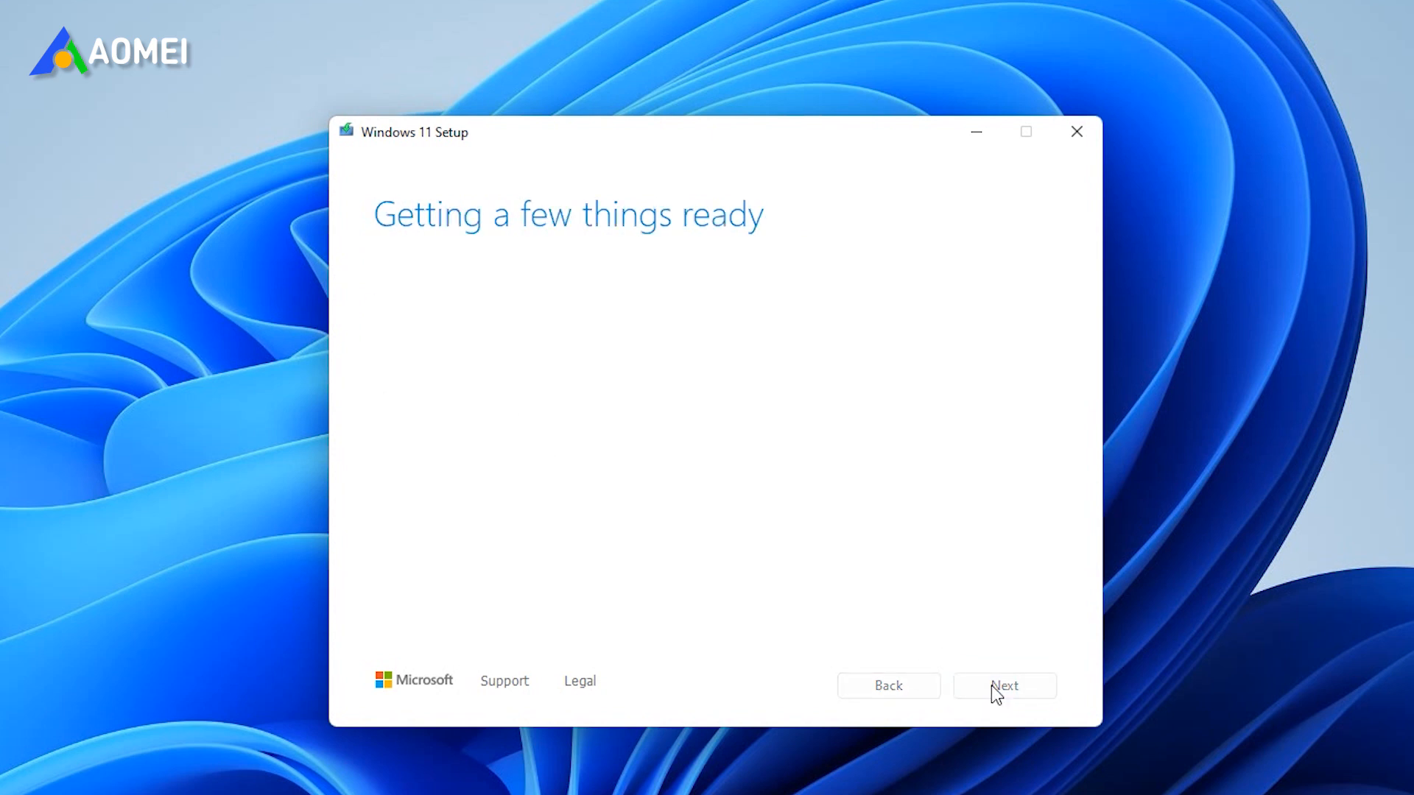
{"action": "left_click", "coordinate": [1003, 685]}
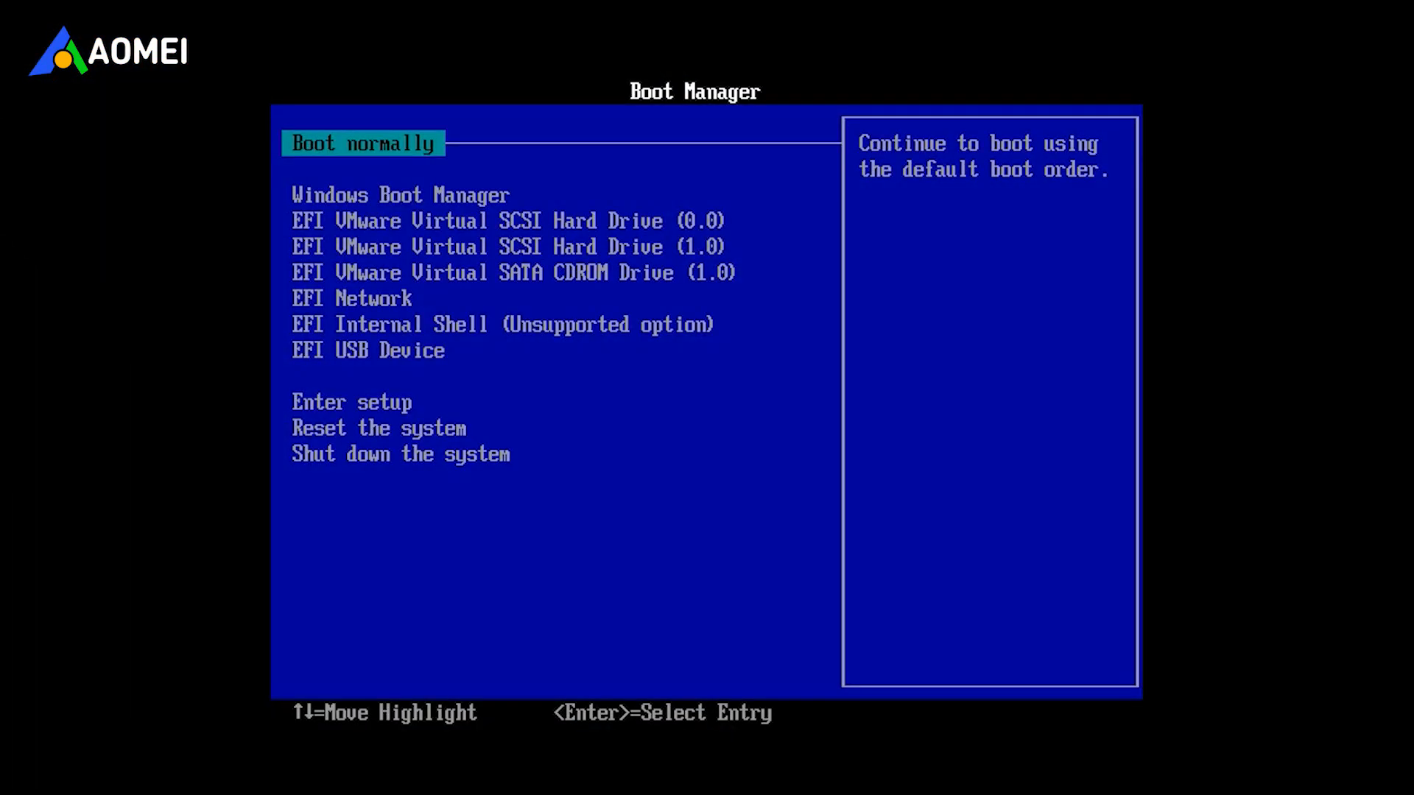
- Move the Boot Manager highlight down to the EFI USB Device entry
{"action": "key", "text": "Down"}
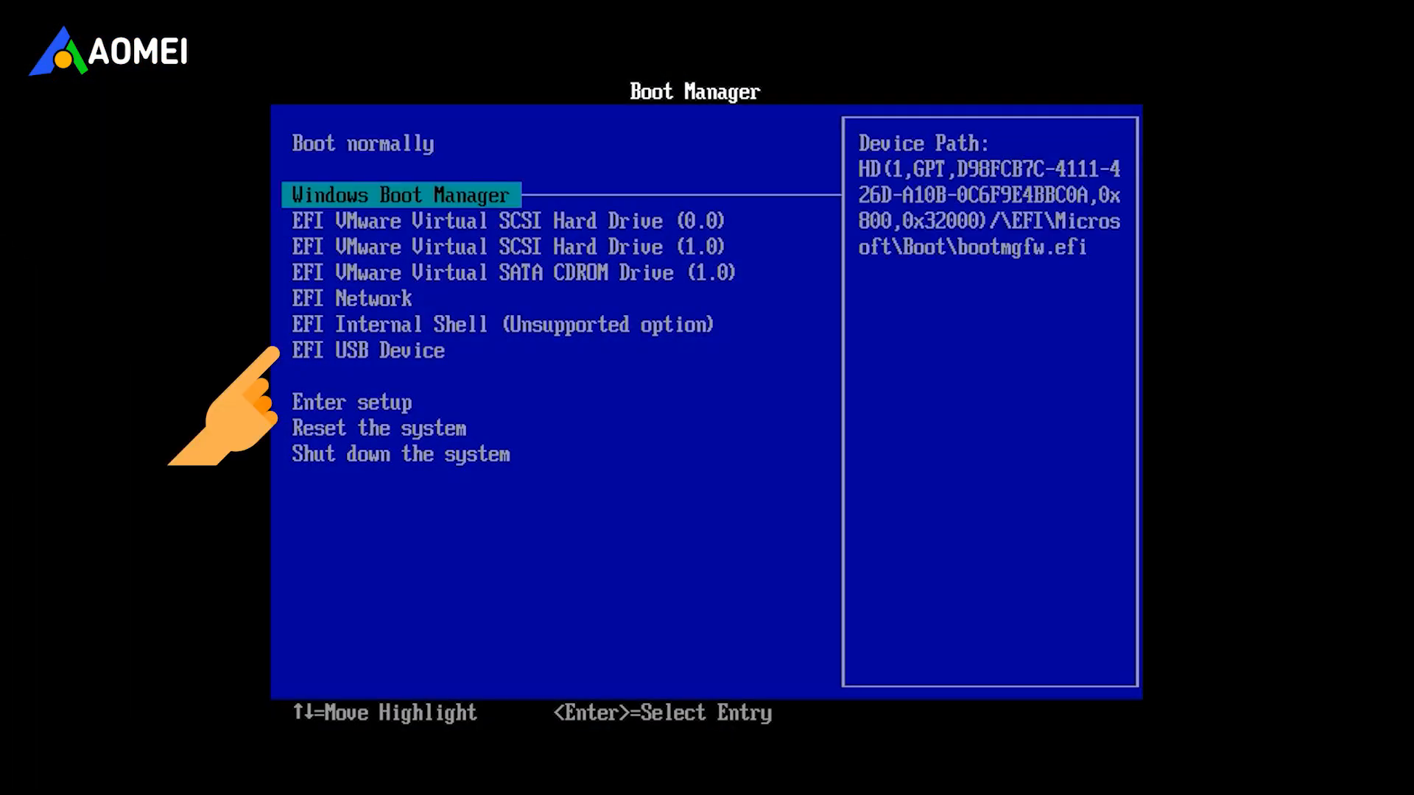
{"action": "key", "text": "Down"}
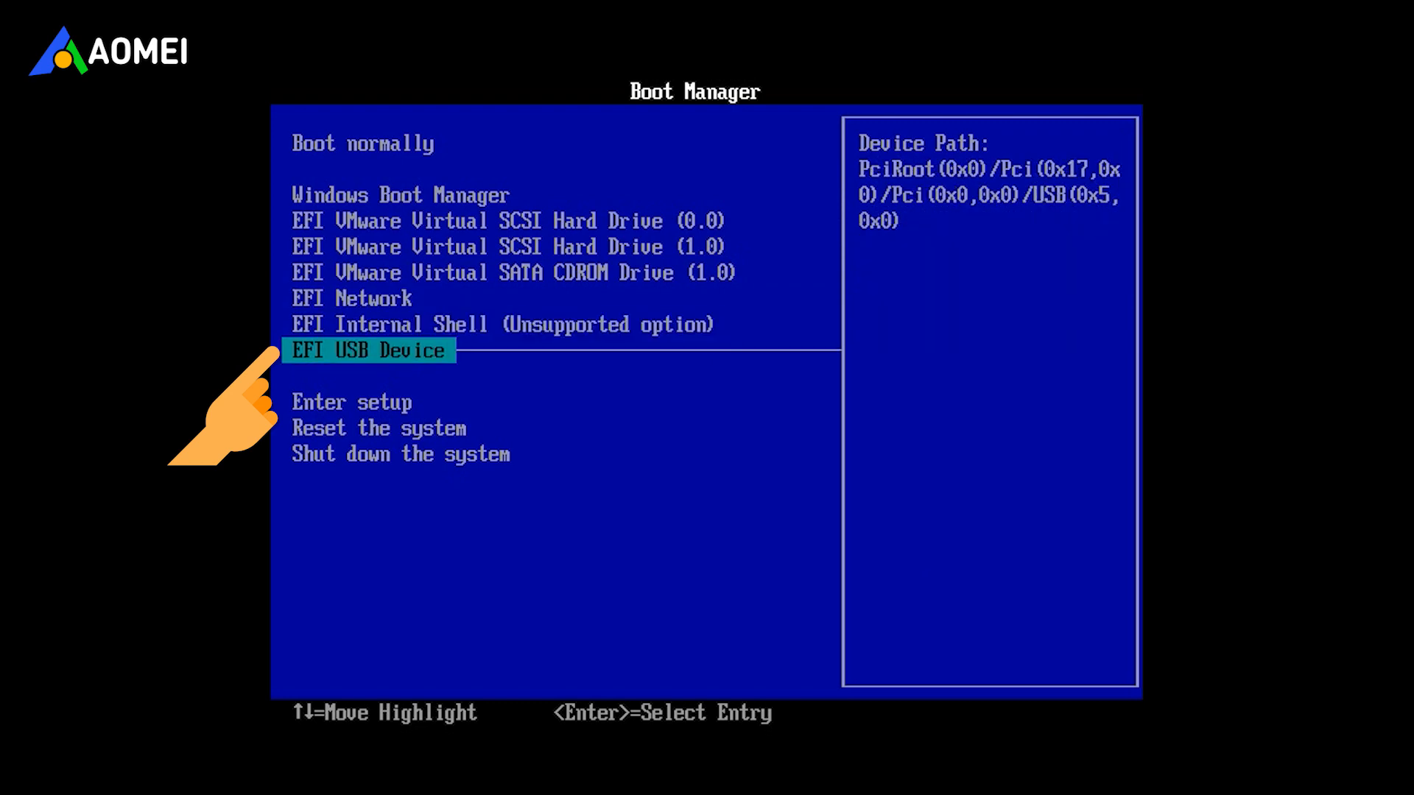